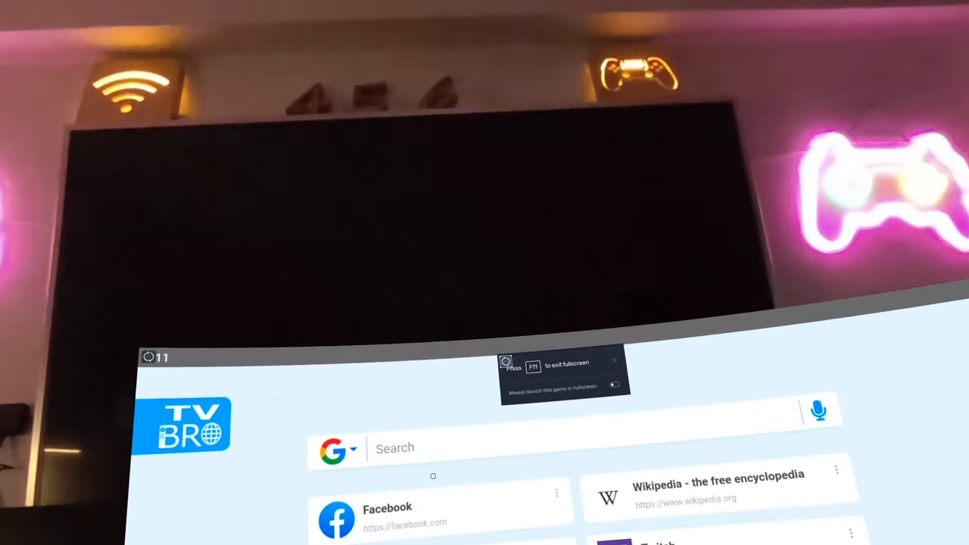
Step: Search the web for "downloader apk" from TV Bro's start page
type("downloader apk")
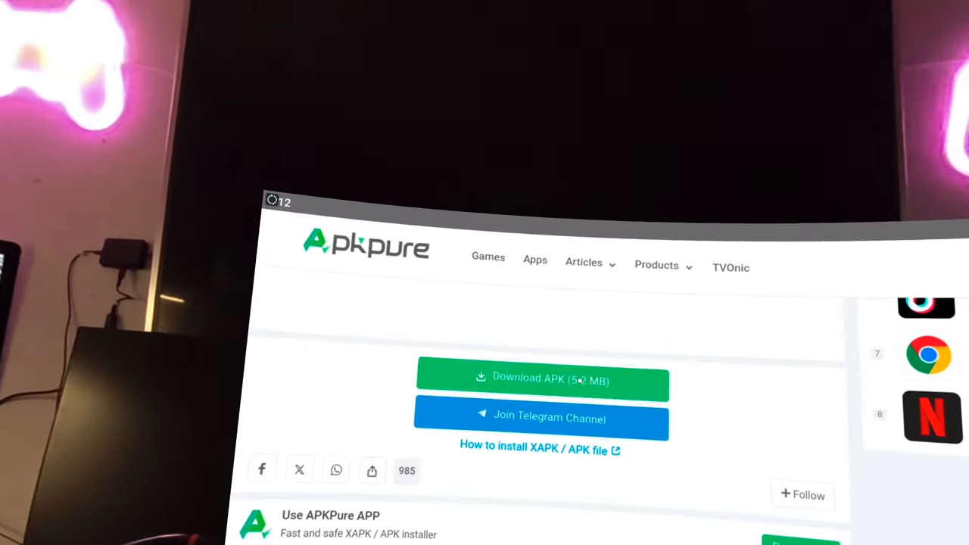
Step: Download the Downloader APK from APKPure, then launch XCIPTV to its 3D Movies catalog
left_click(539, 380)
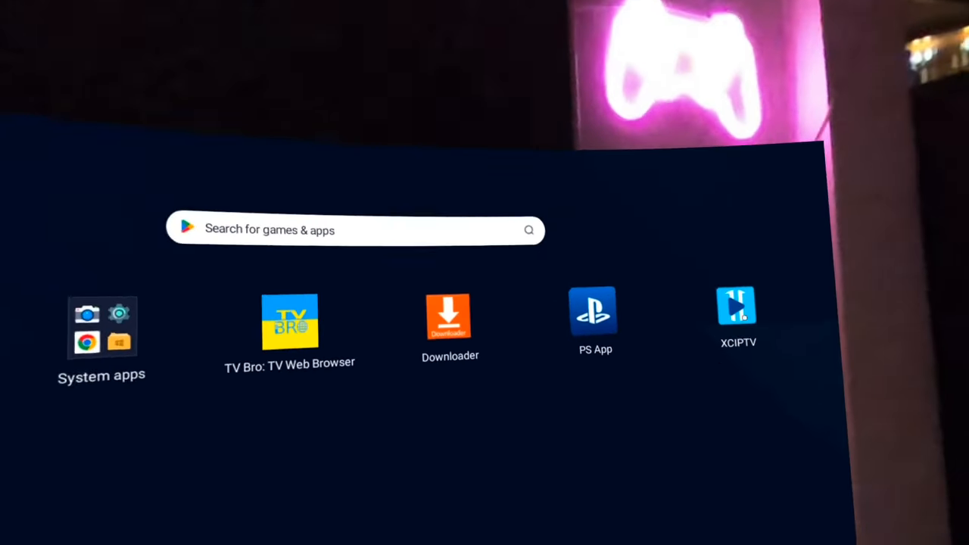
left_click(736, 305)
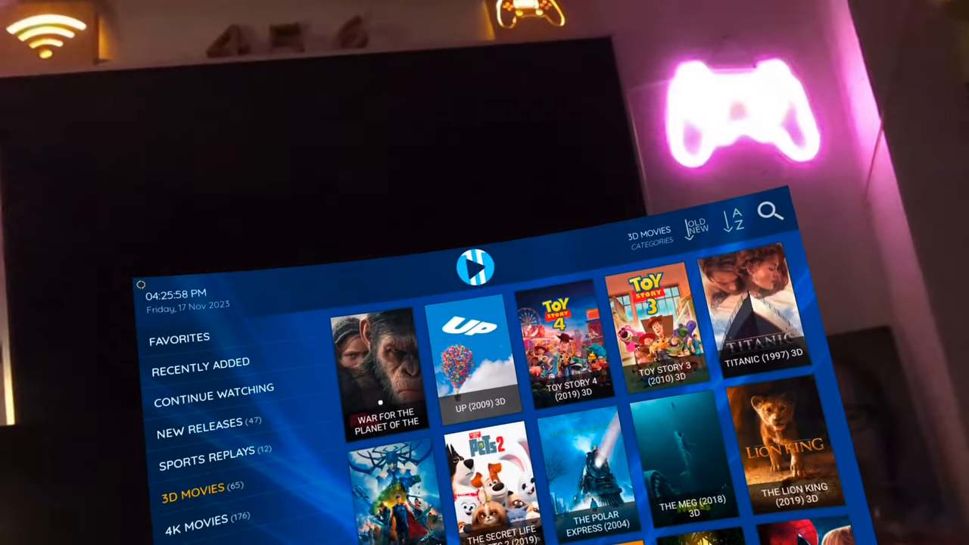